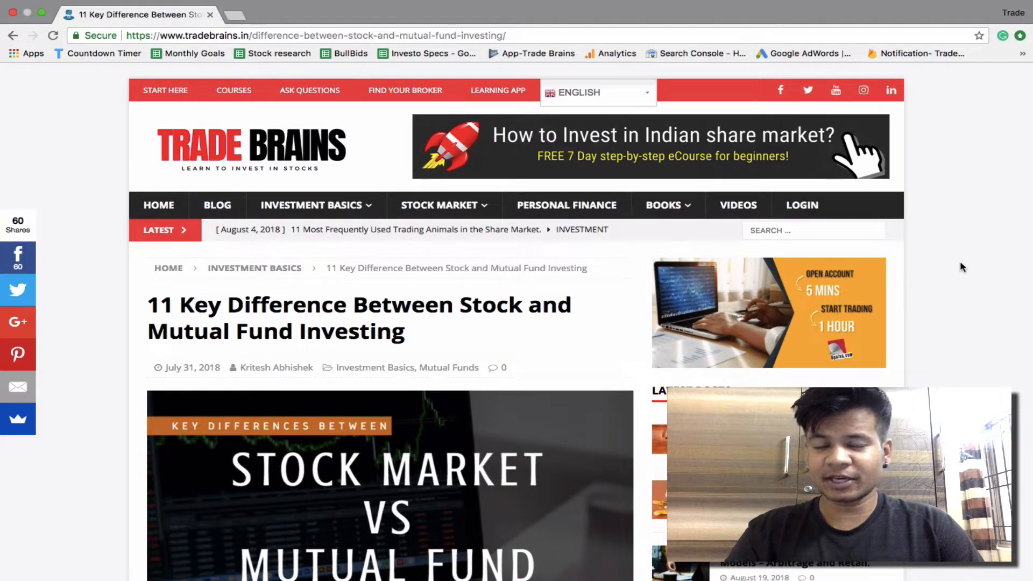
scroll(down, 3)
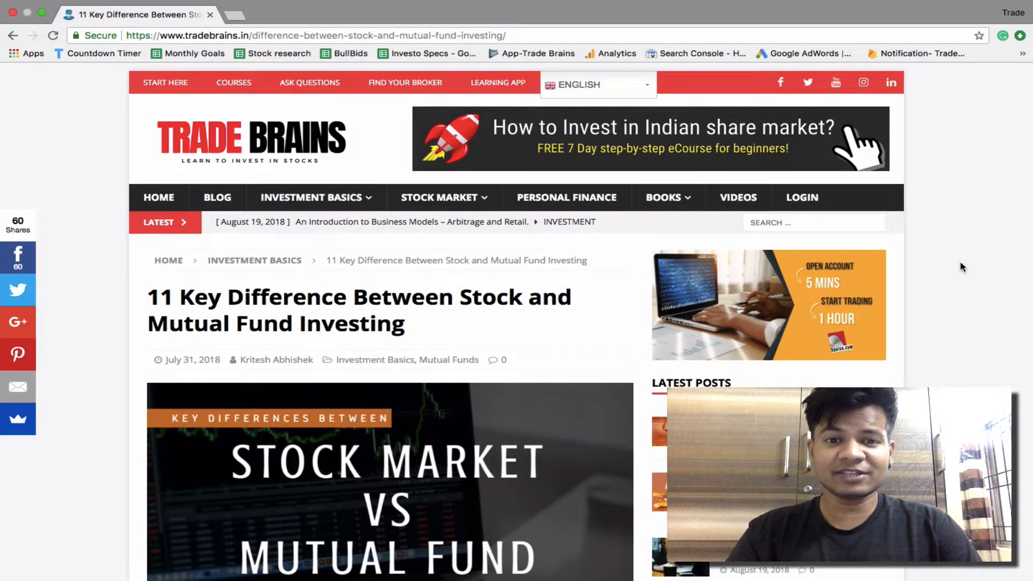
scroll(down, 3)
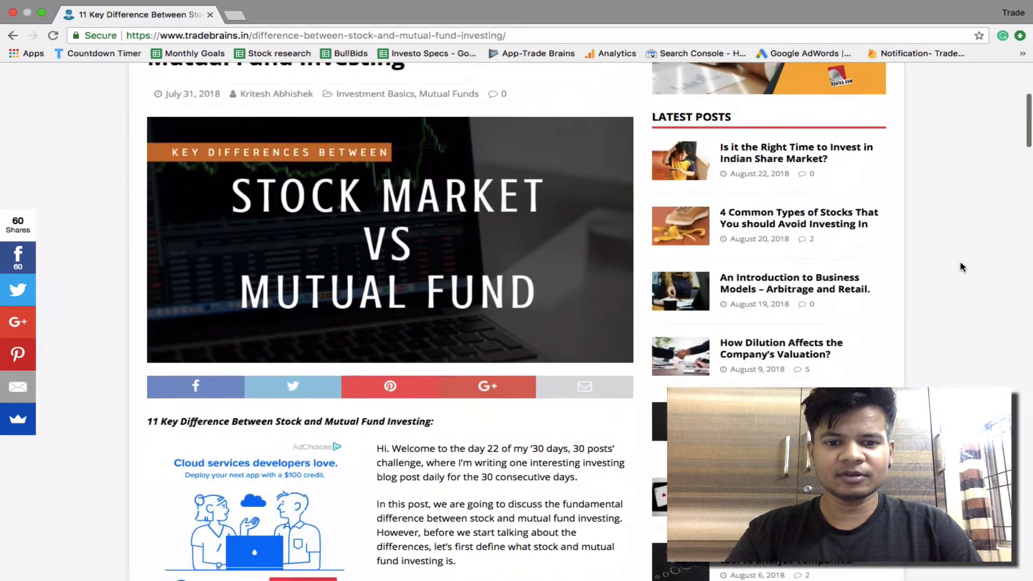
scroll(down, 3)
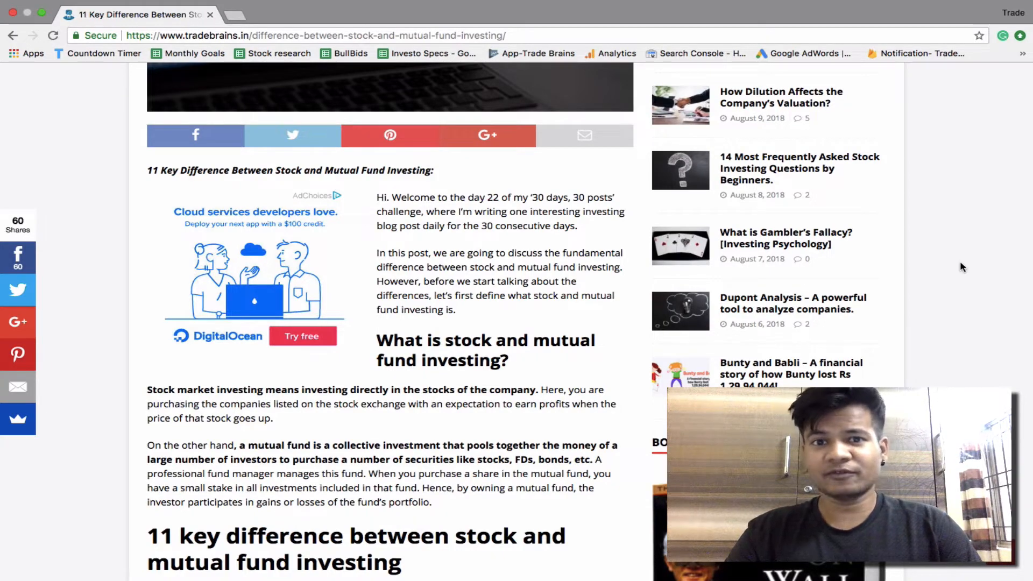
scroll(down, 3)
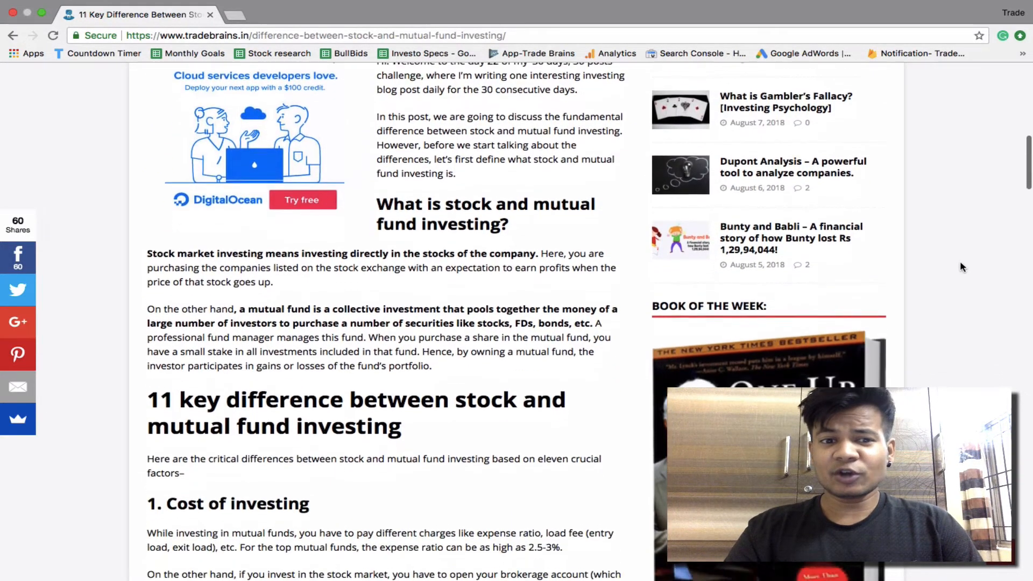
scroll(down, 3)
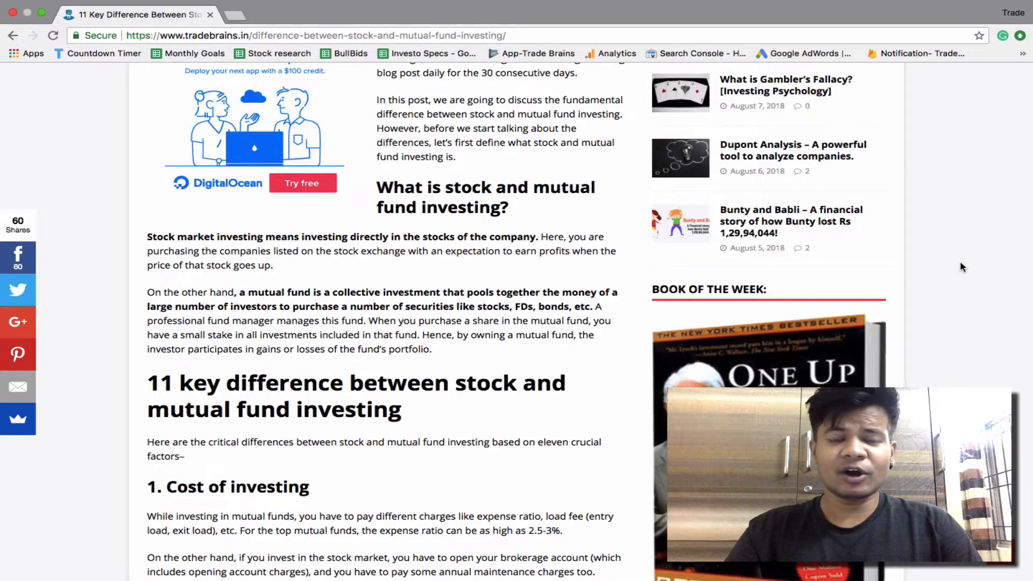
scroll(down, 3)
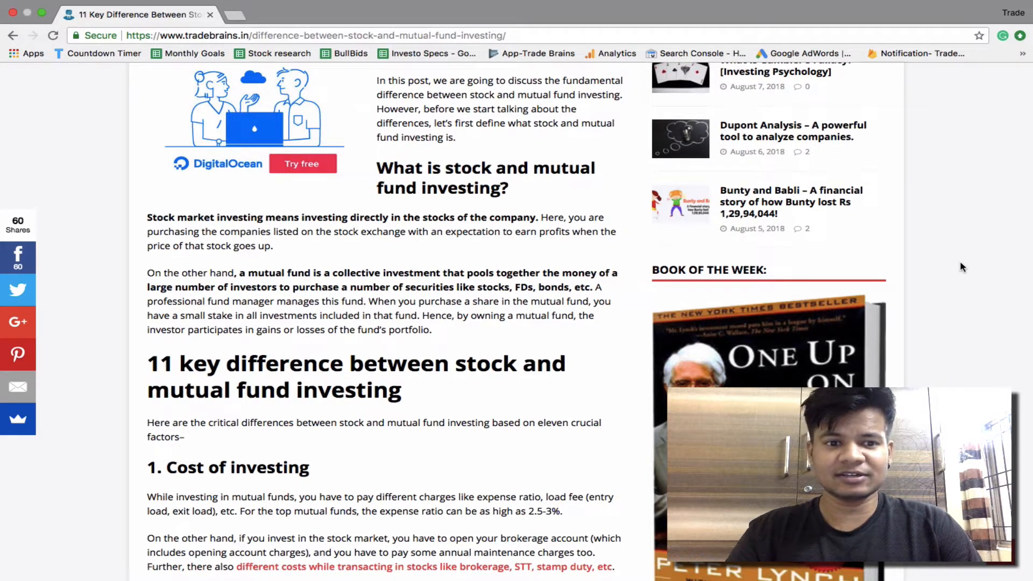
scroll(down, 3)
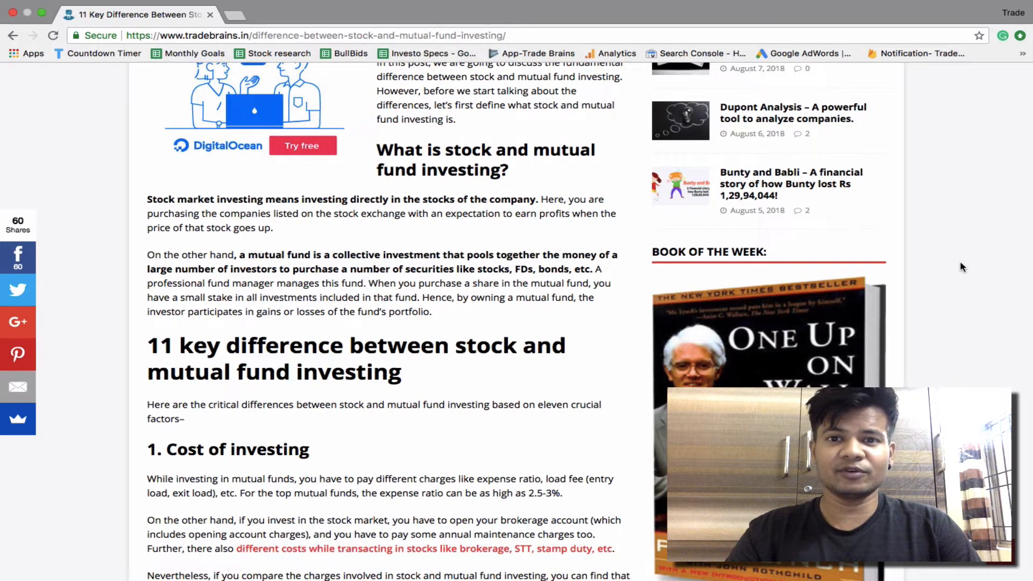
scroll(down, 3)
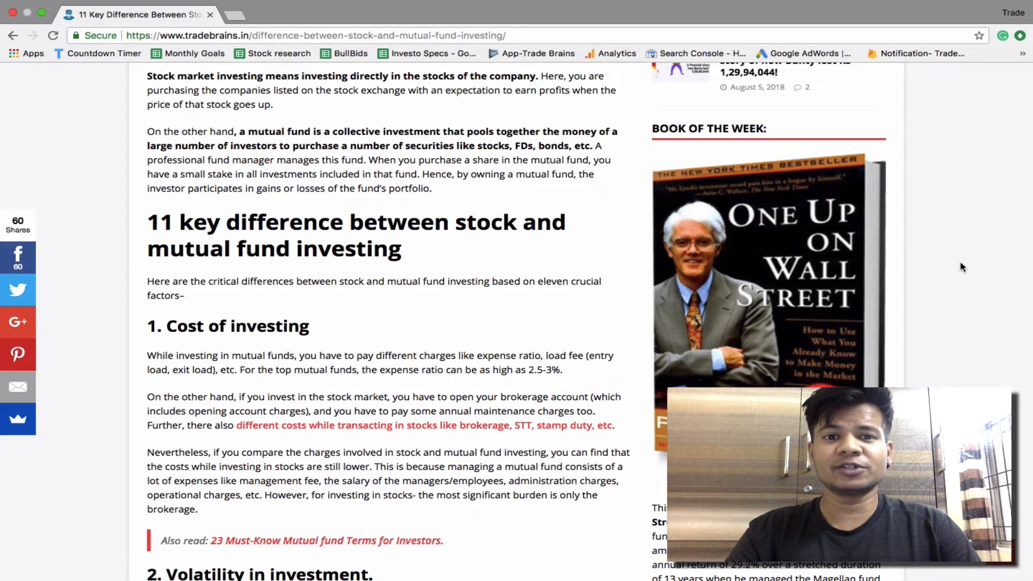
scroll(down, 3)
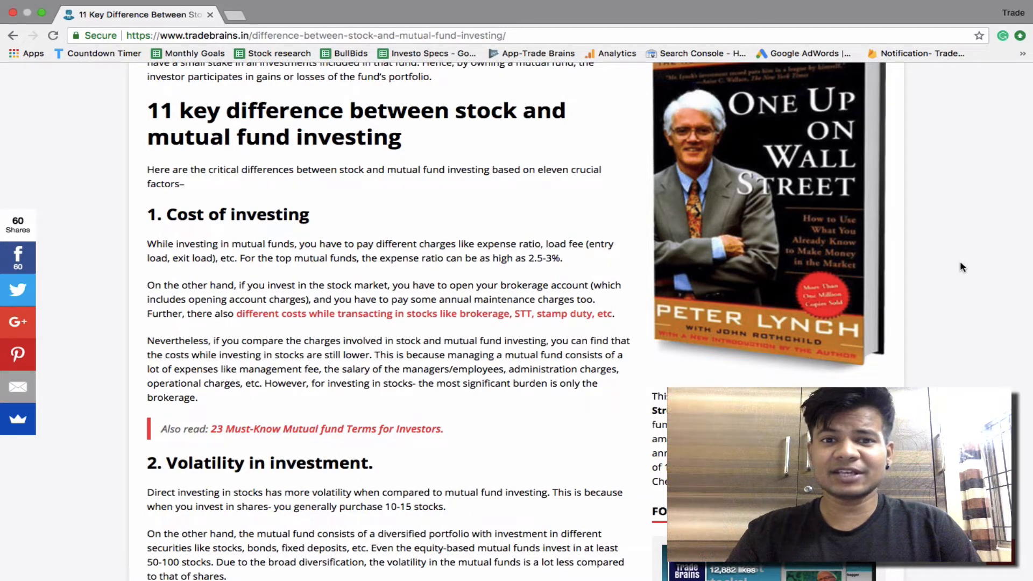
scroll(down, 3)
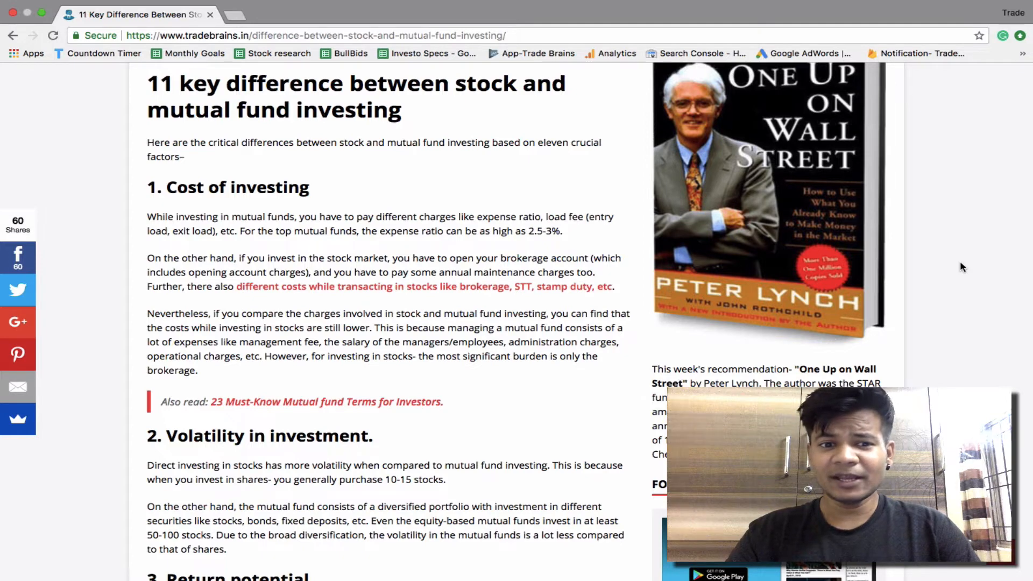
scroll(down, 3)
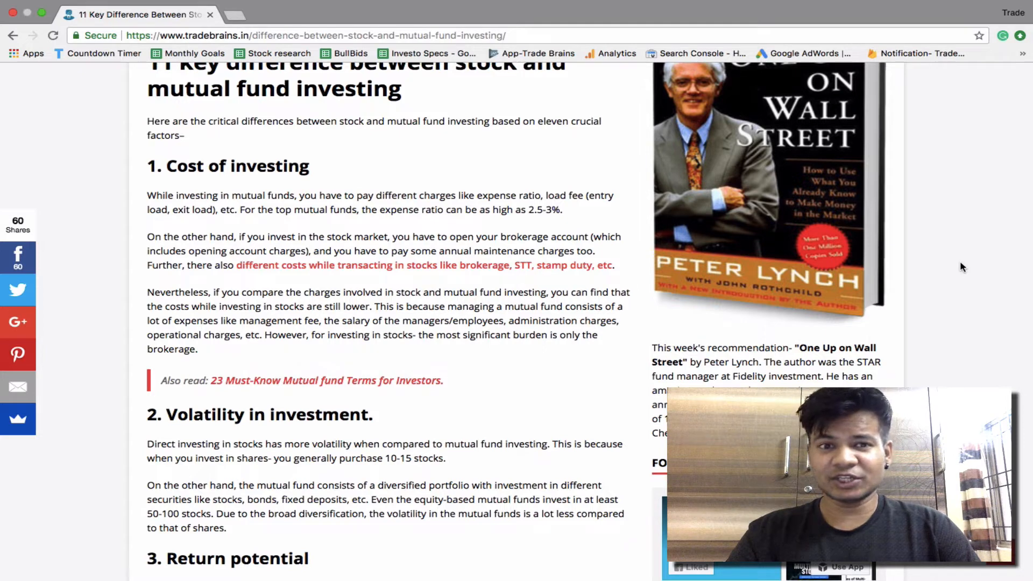
scroll(down, 3)
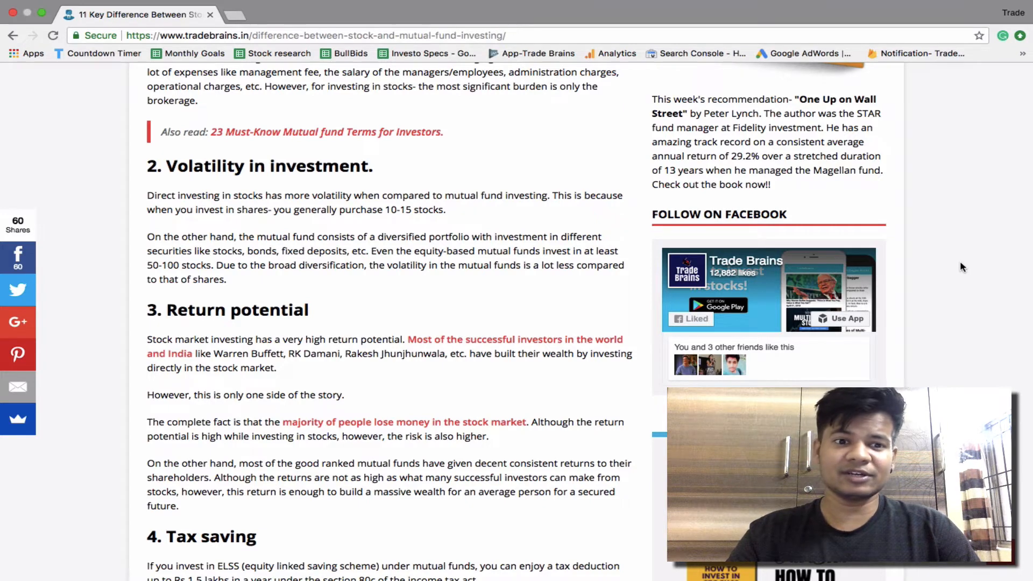
scroll(down, 3)
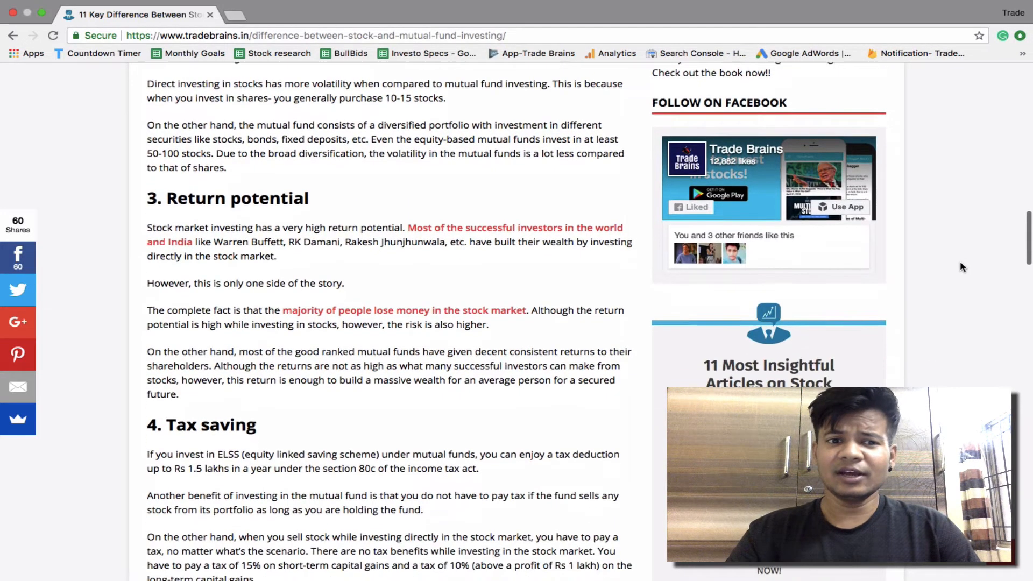
scroll(down, 3)
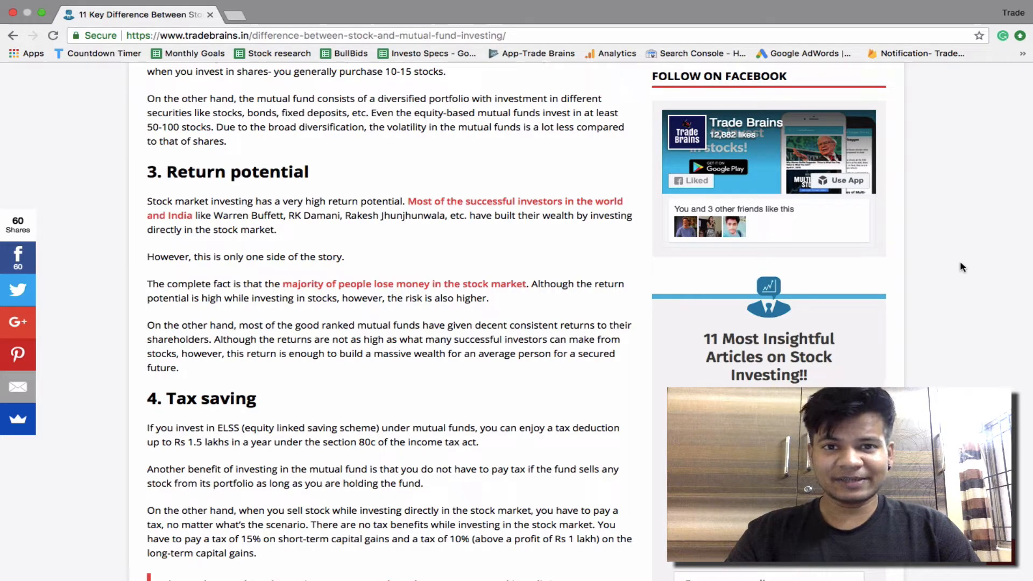
scroll(down, 3)
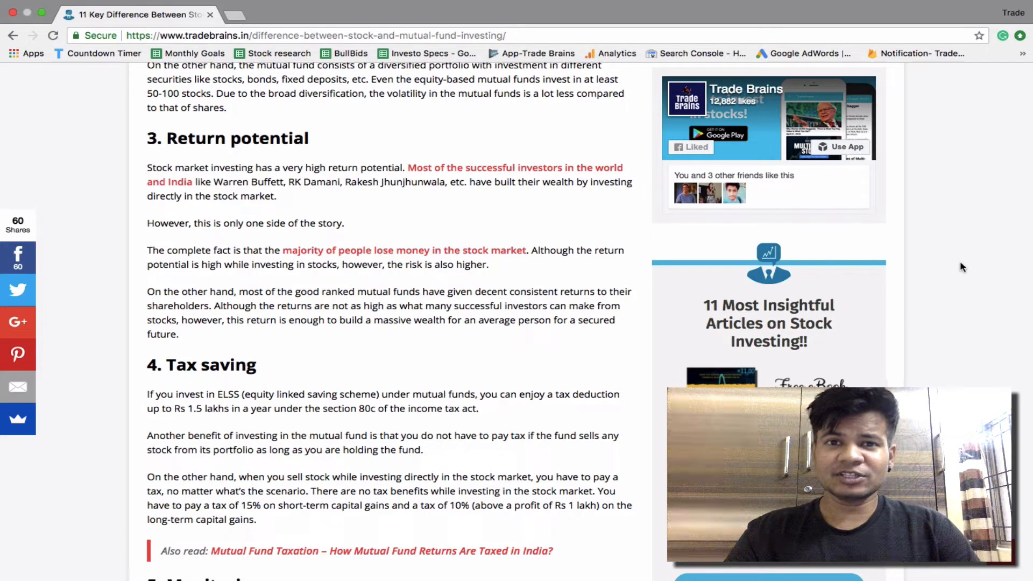
scroll(down, 3)
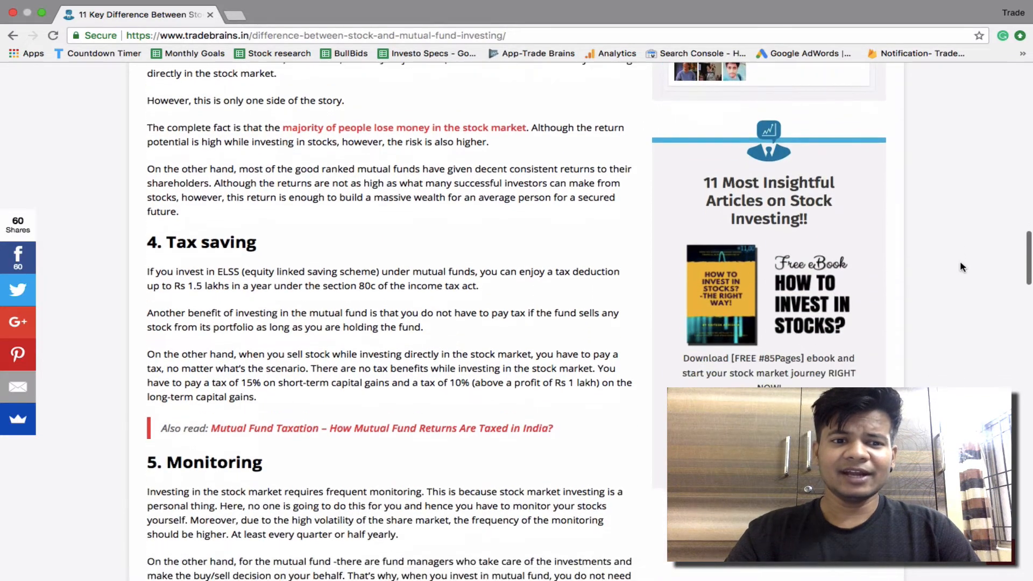
scroll(down, 3)
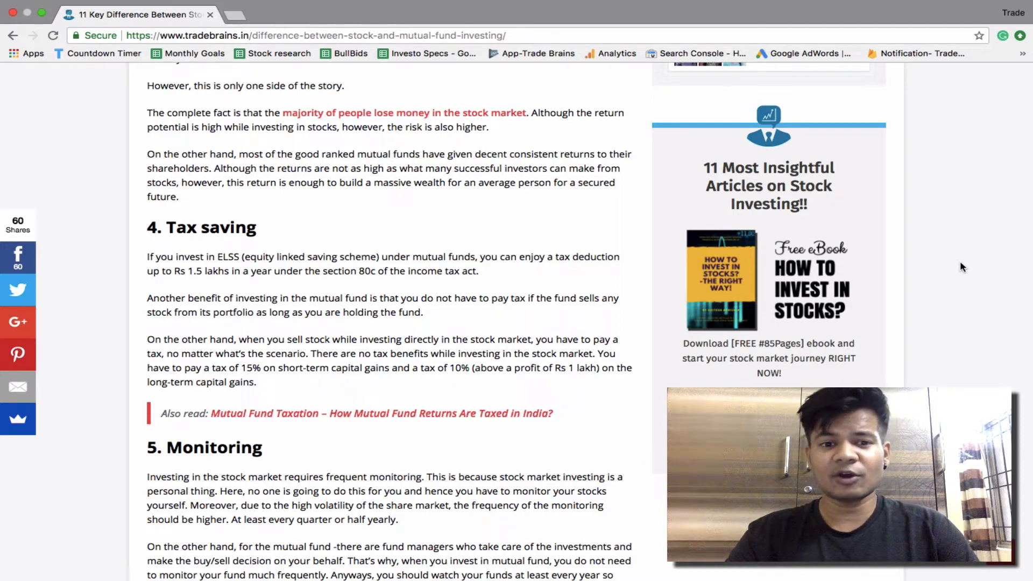
scroll(down, 3)
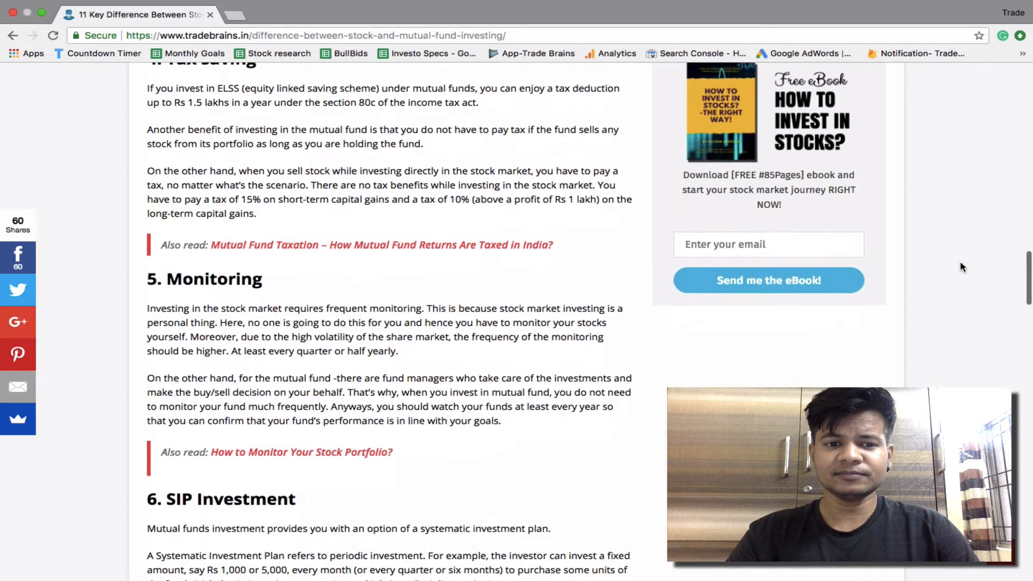
scroll(down, 3)
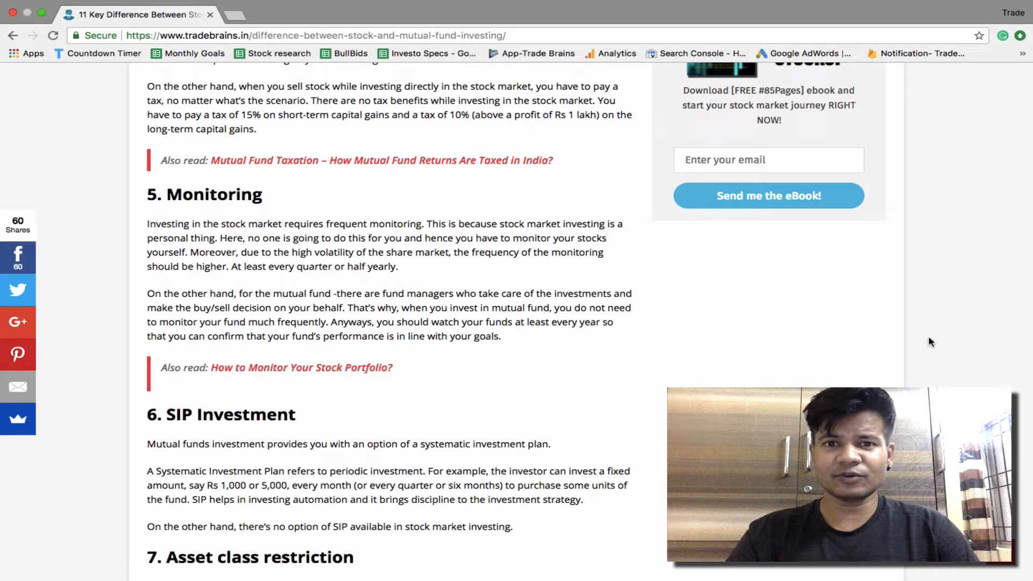
scroll(down, 3)
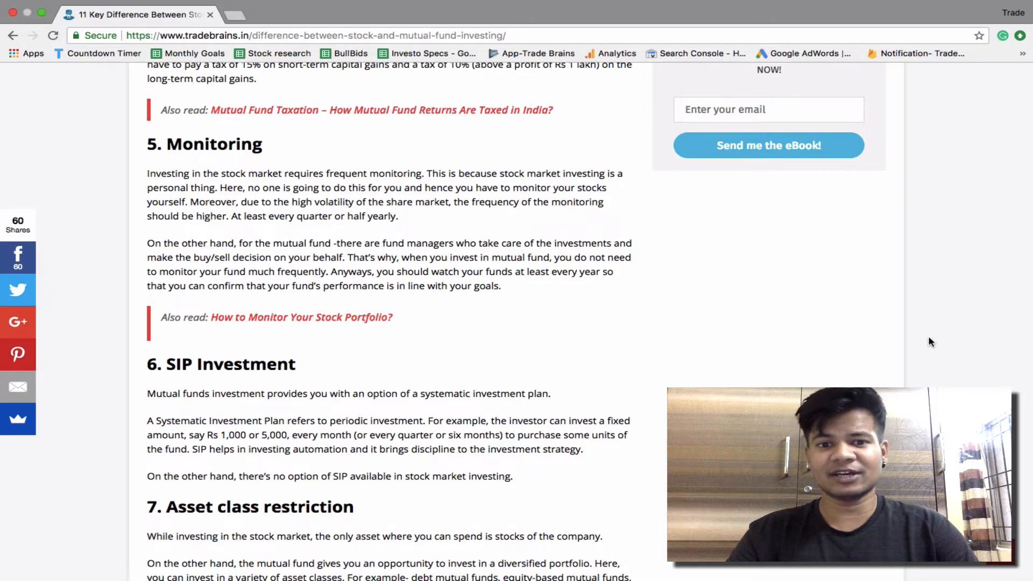
scroll(down, 3)
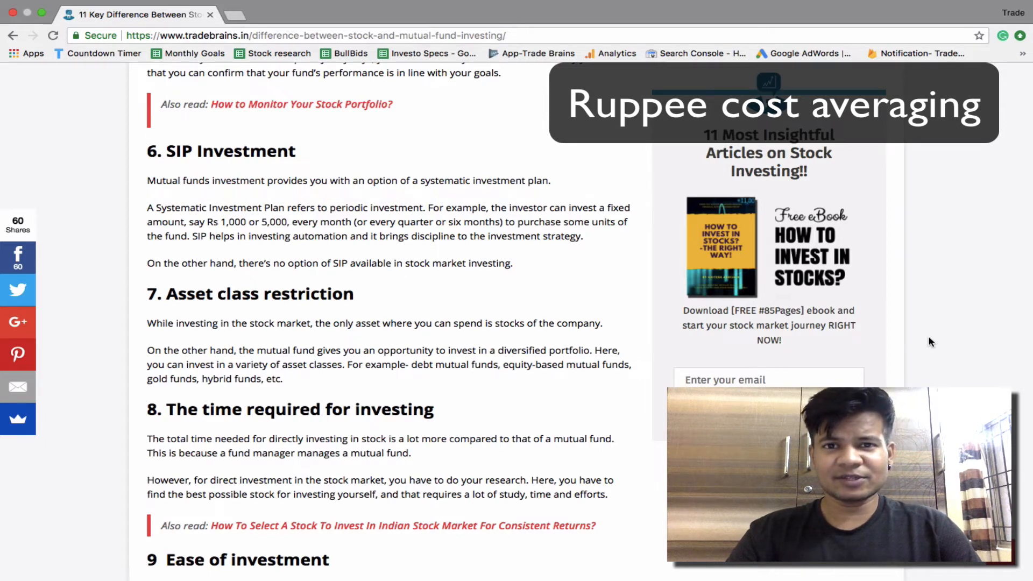
scroll(down, 3)
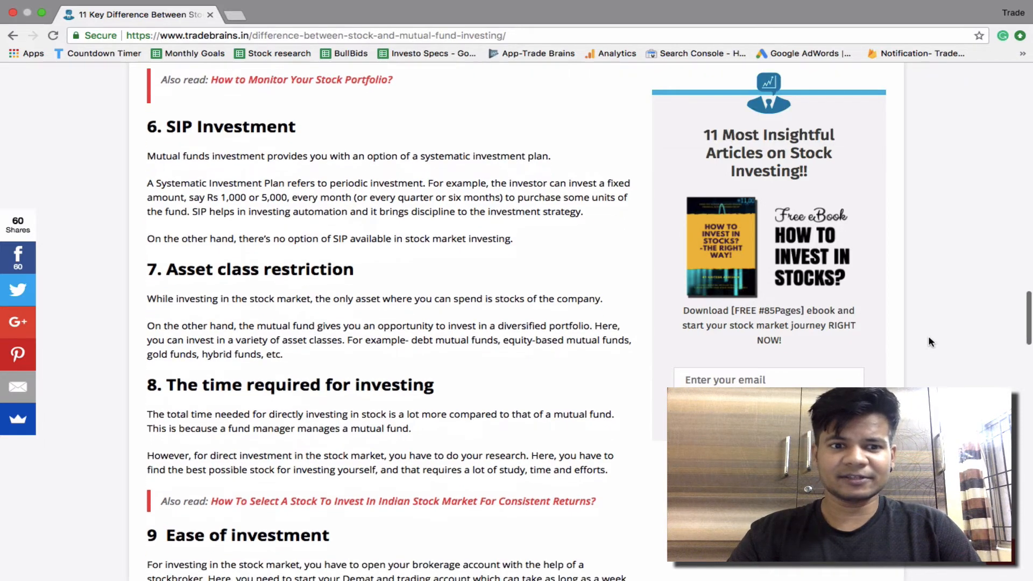
scroll(down, 3)
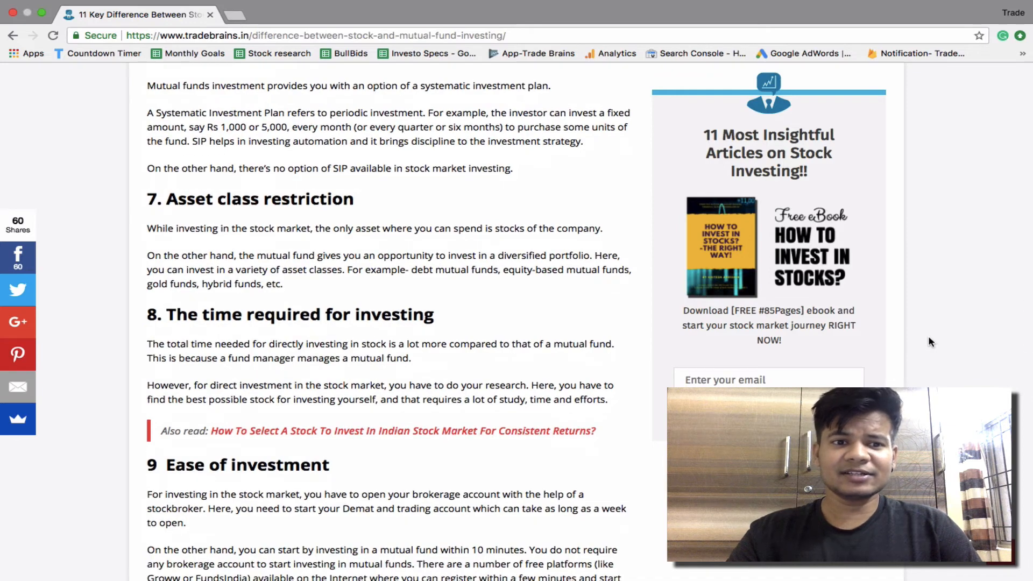
scroll(down, 3)
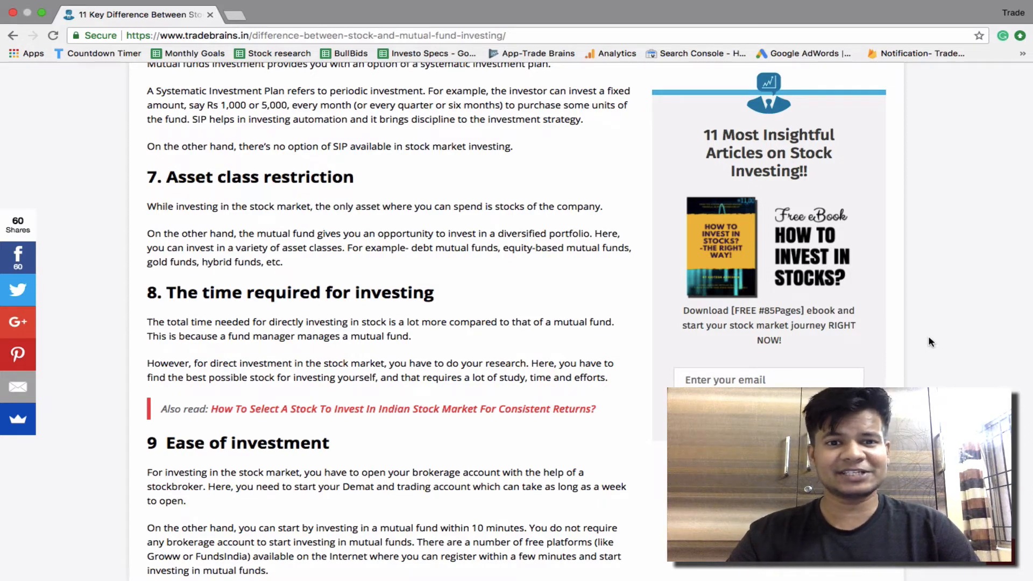
scroll(down, 3)
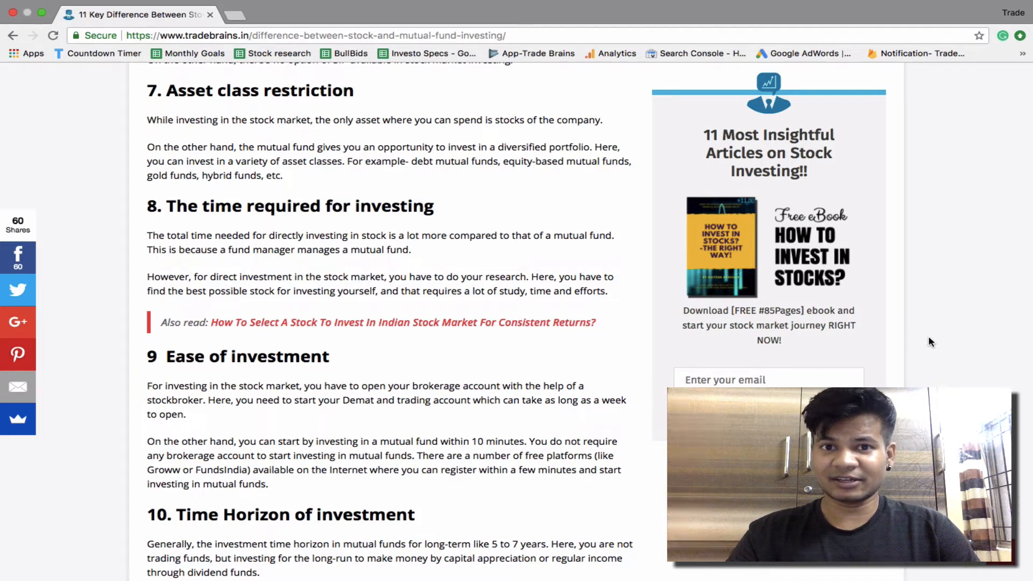
scroll(down, 3)
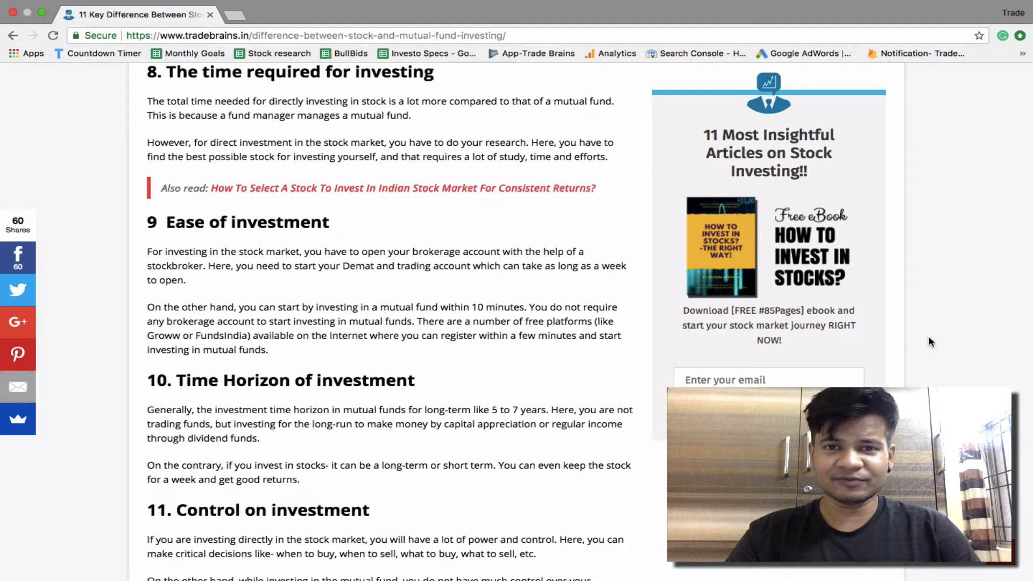
scroll(down, 3)
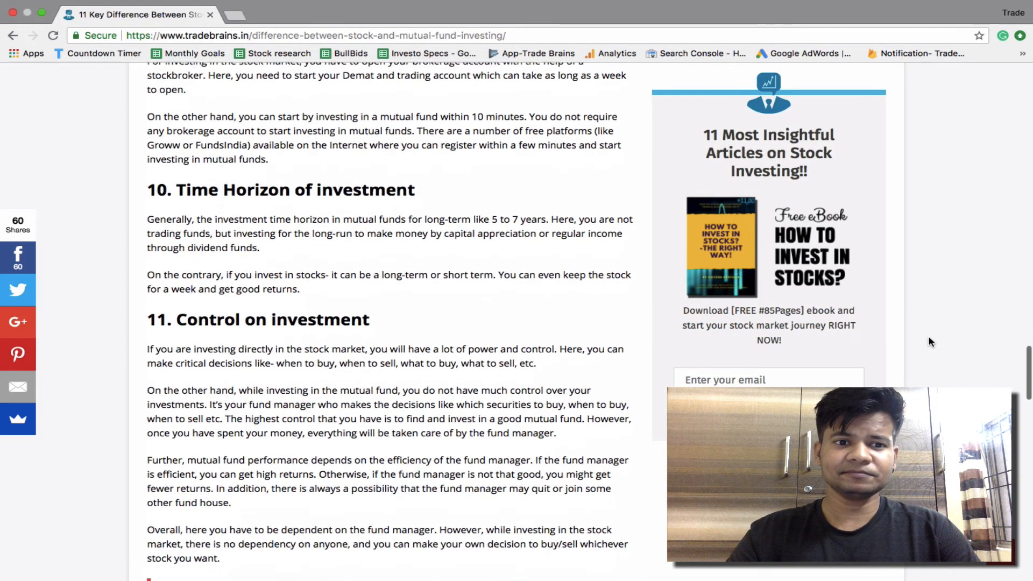
scroll(down, 3)
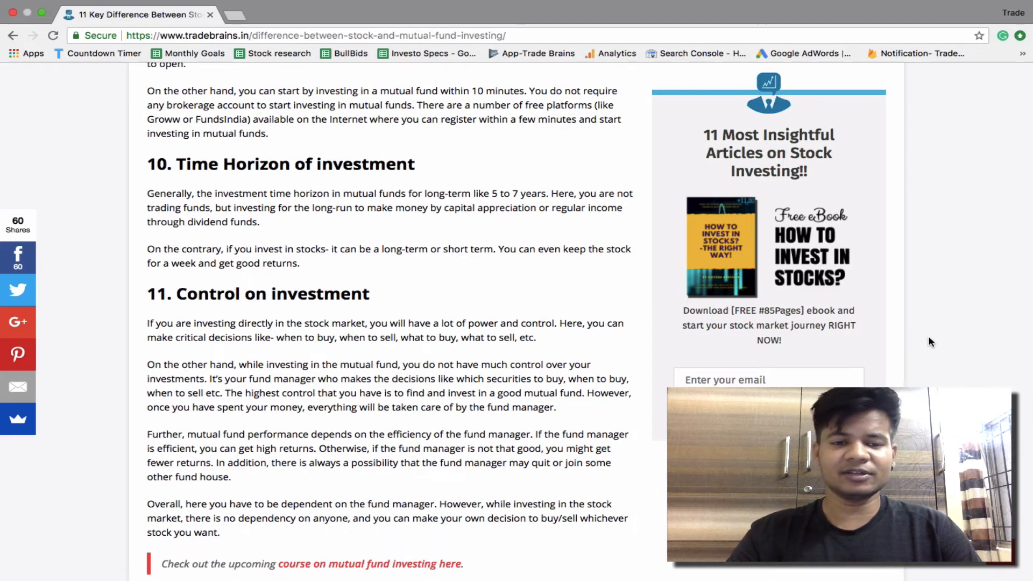
scroll(down, 3)
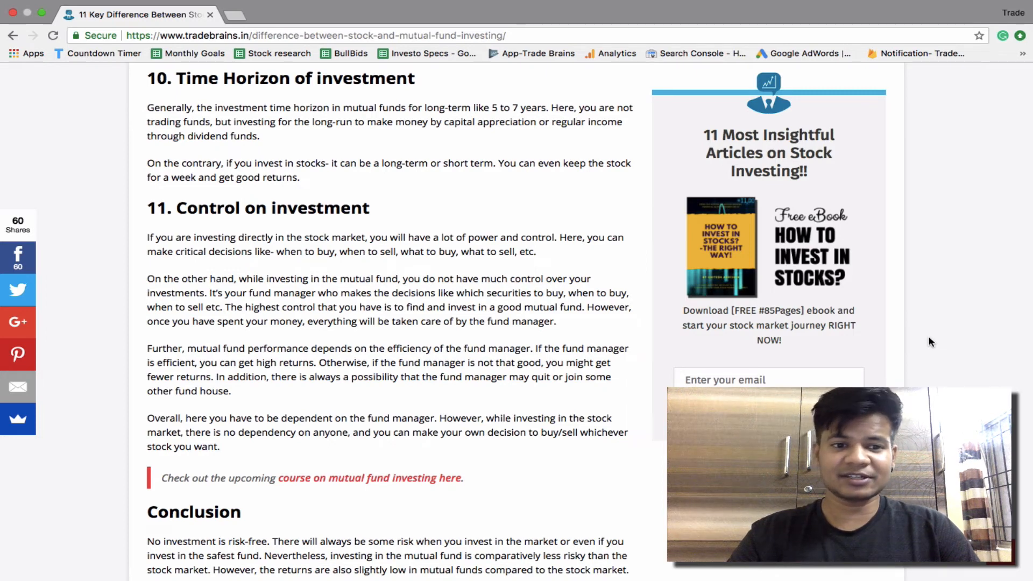
scroll(down, 3)
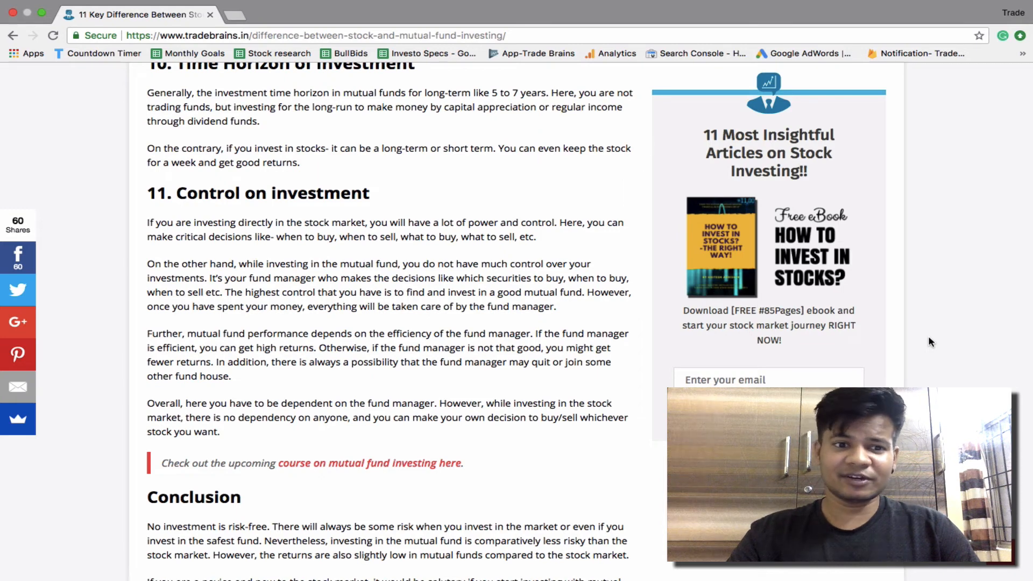
scroll(down, 3)
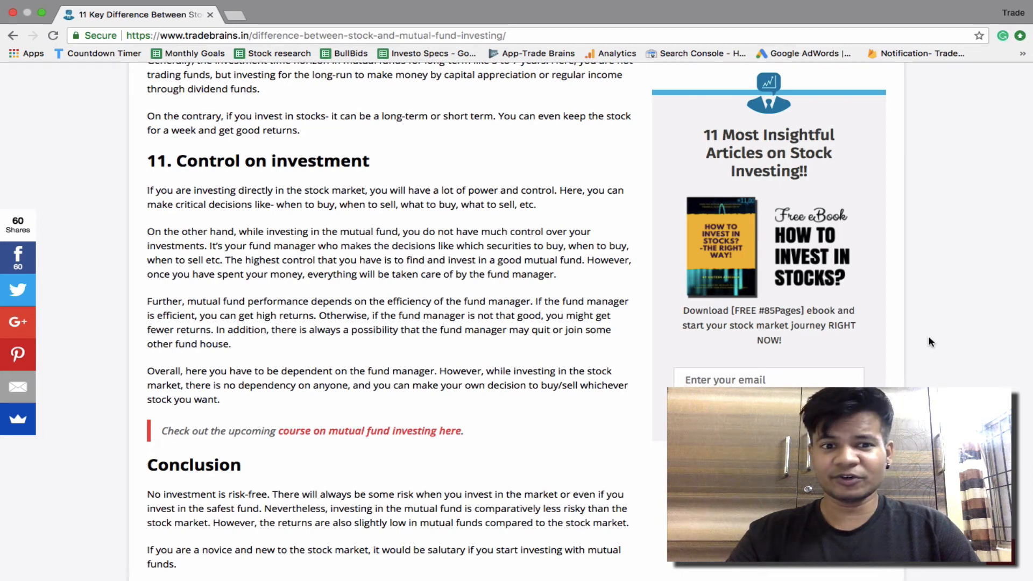
scroll(down, 3)
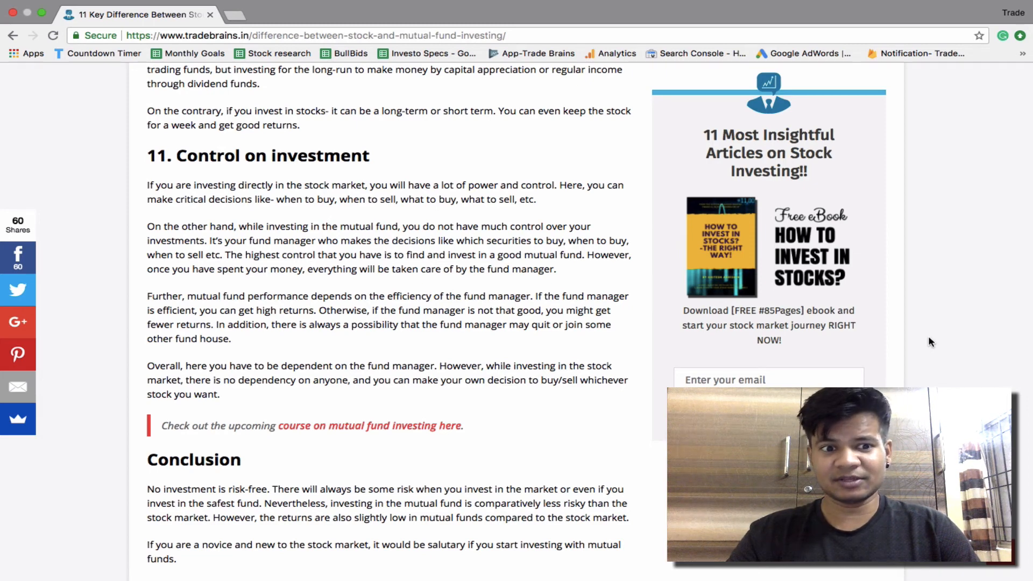
scroll(down, 3)
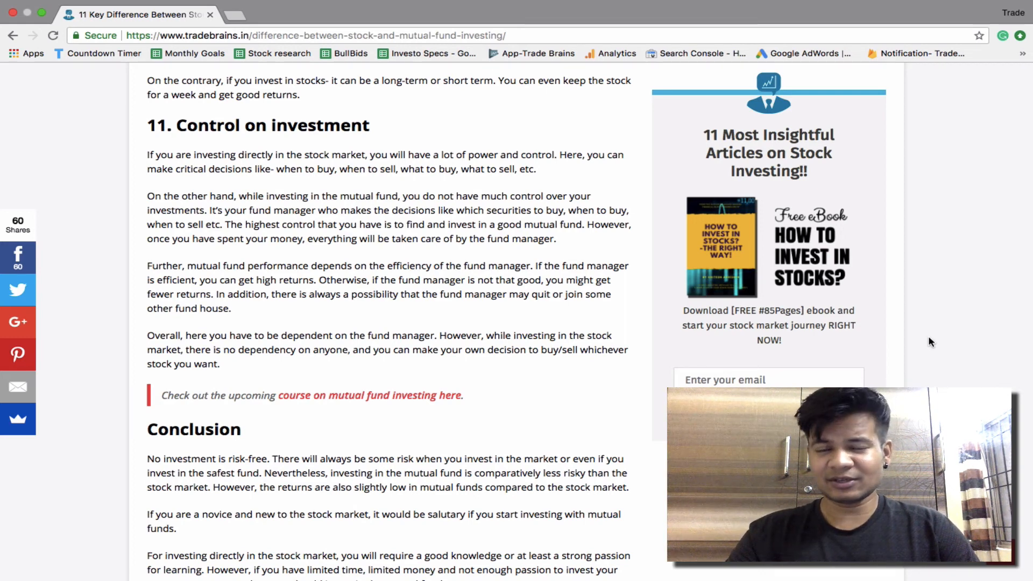
scroll(down, 3)
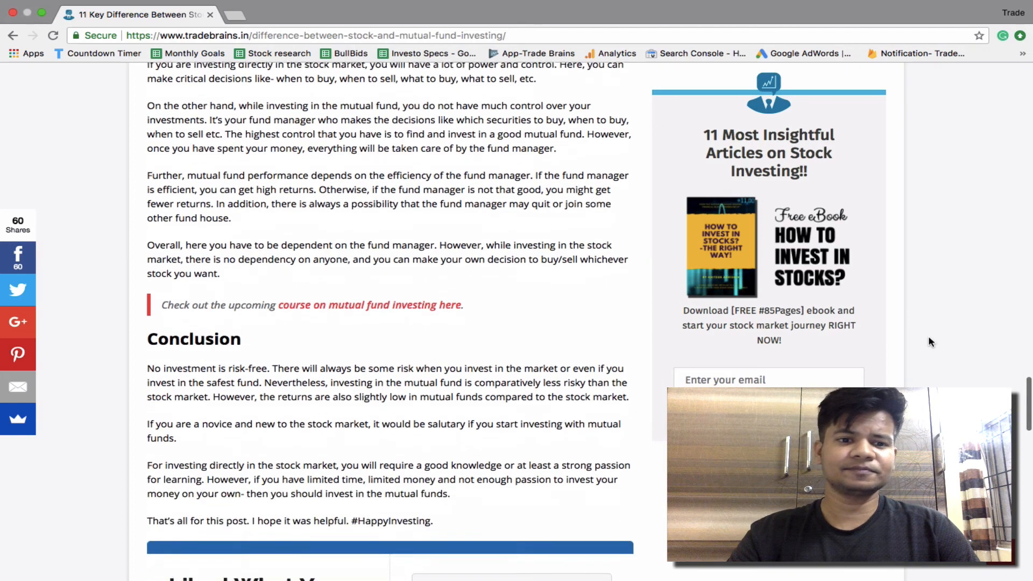
scroll(down, 3)
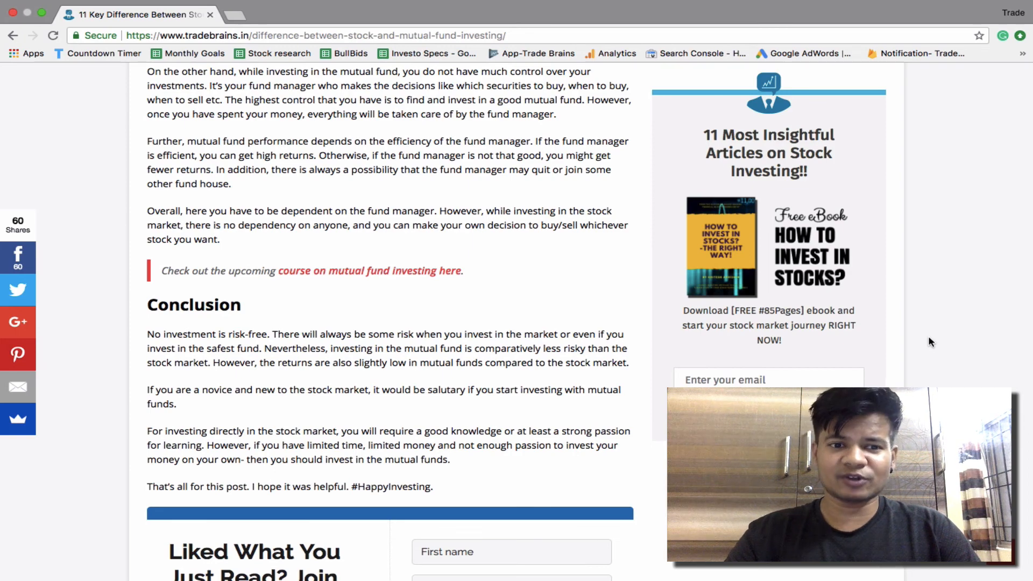
scroll(down, 3)
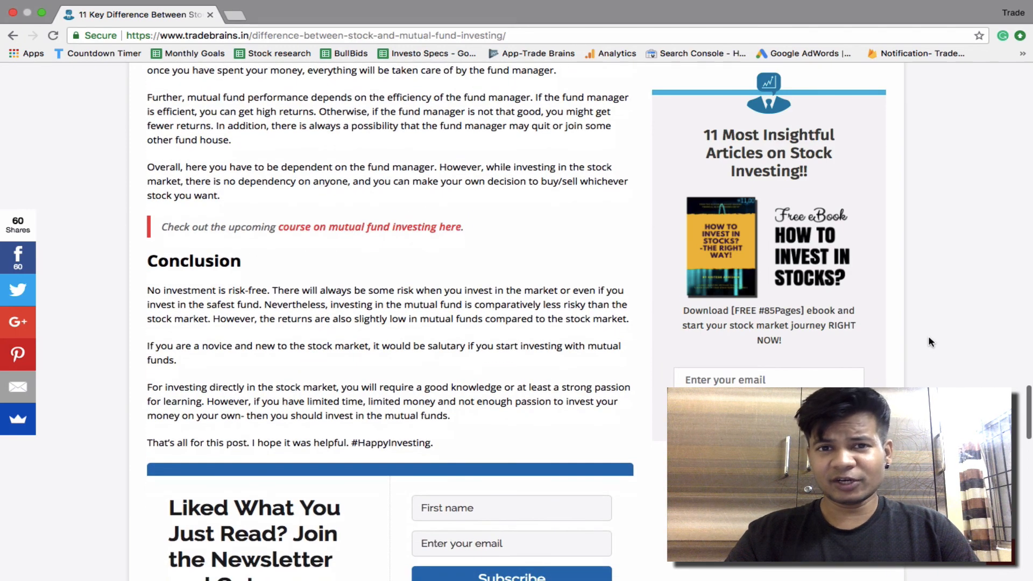